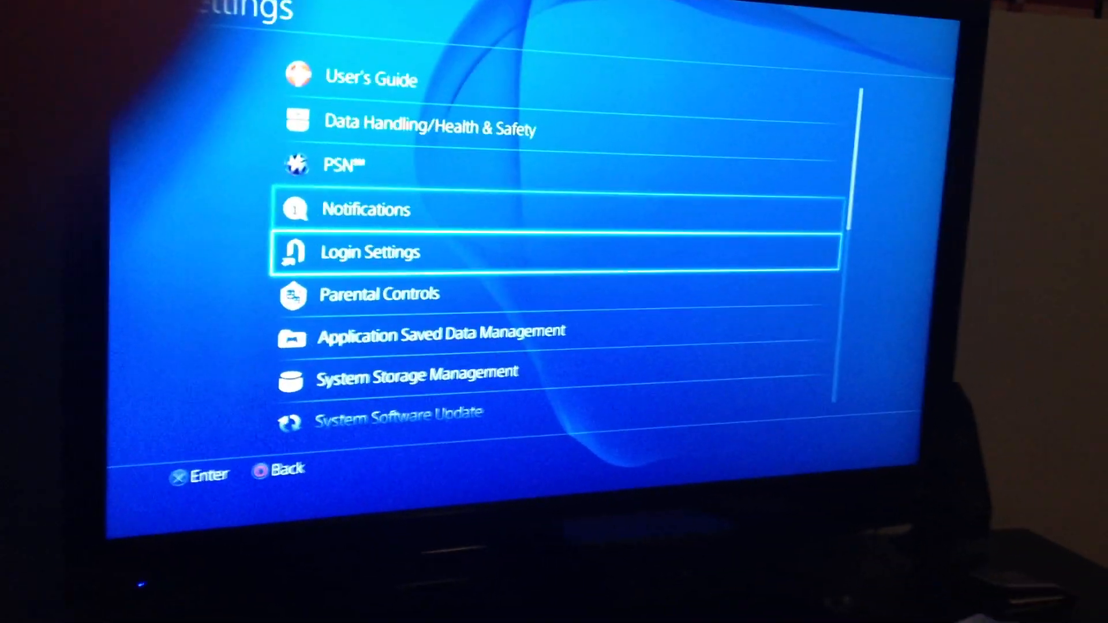
# - Highlight Call of Duty Ghosts in the Applications storage list and raise its Delete option via OPTIONS
pyautogui.scroll(-3)
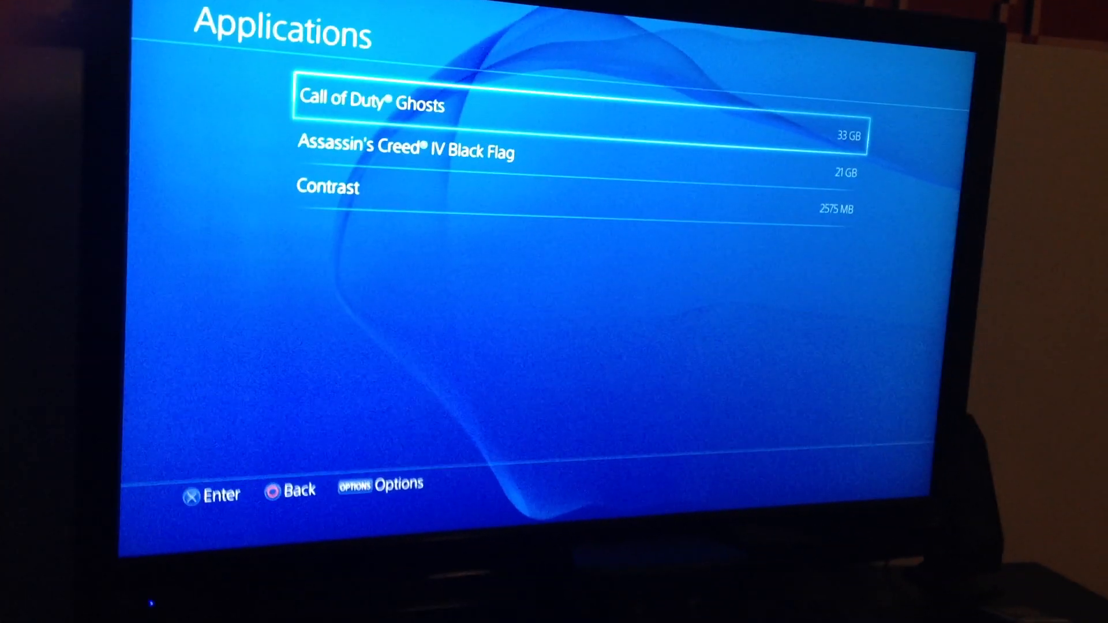
pyautogui.press('options')
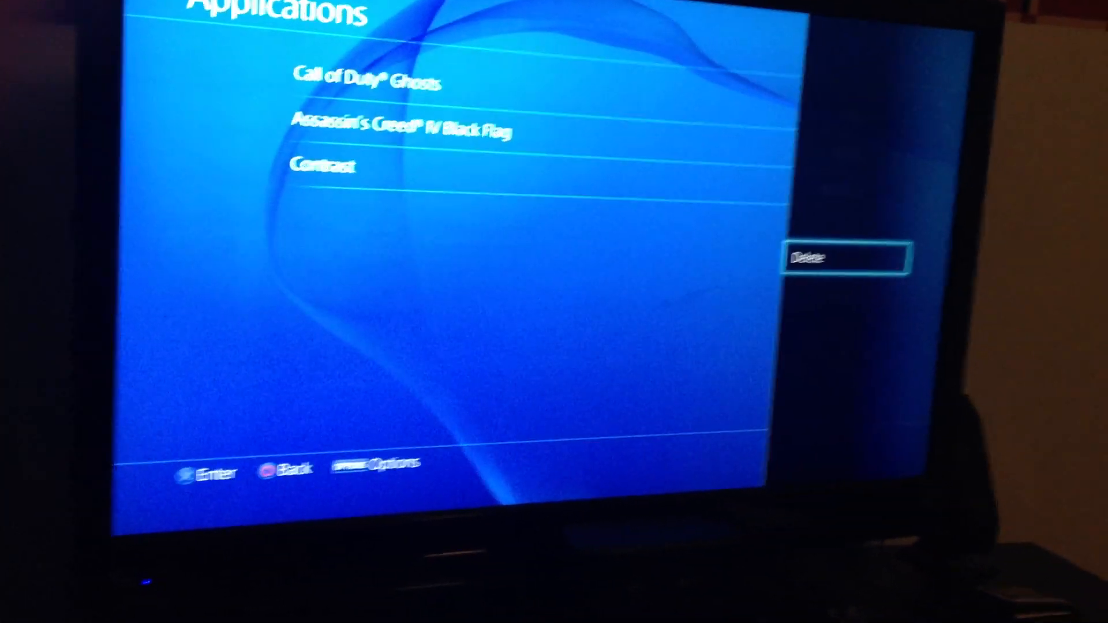